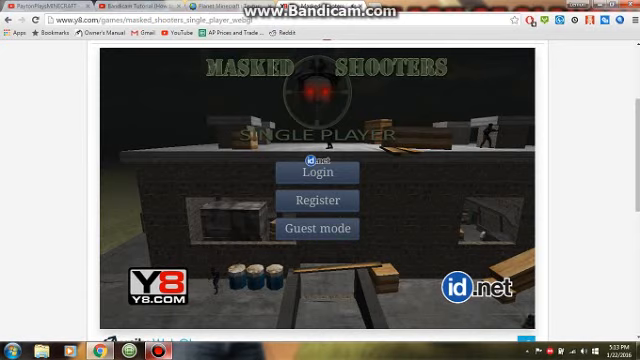
Choose Guest mode on the start menu, raising the offline-progress guest warning
{"action": "left_click", "coordinate": [320, 228]}
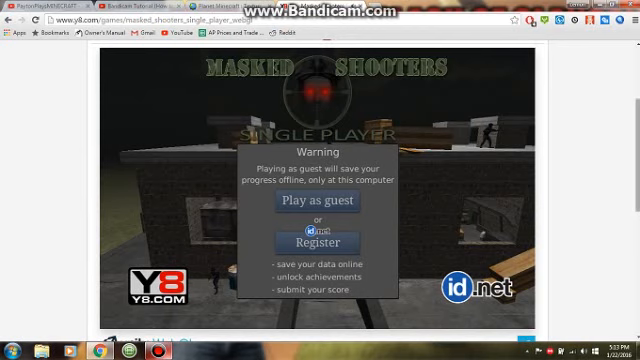
{"action": "scroll", "scroll_direction": "down", "scroll_amount": 3}
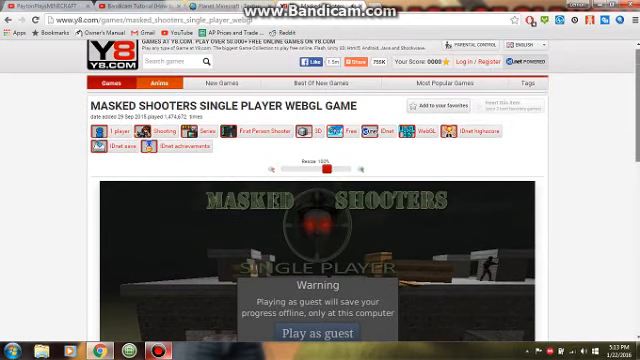
{"action": "scroll", "scroll_direction": "down", "scroll_amount": 3}
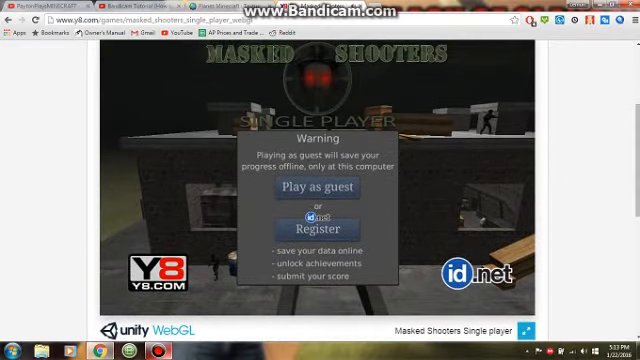
Proceed through the single-player setup into the multiplayer edition as Shooter5089 on Team B
{"action": "left_click", "coordinate": [320, 184]}
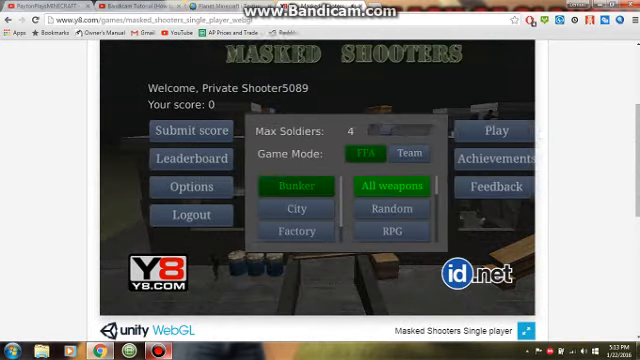
{"action": "left_click", "coordinate": [489, 132]}
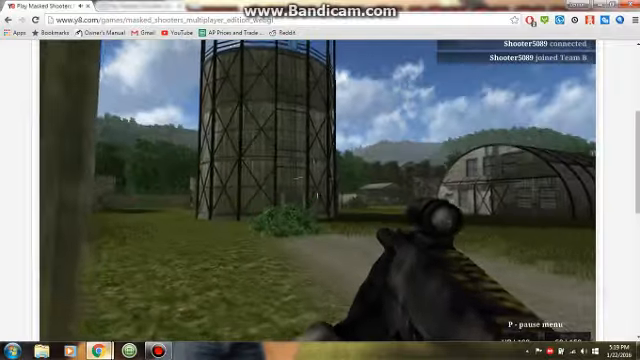
Pause the match with P, showing the Team B scoreboard with Shooter5089 at 0 kills, 0 deaths
{"action": "key", "text": "p"}
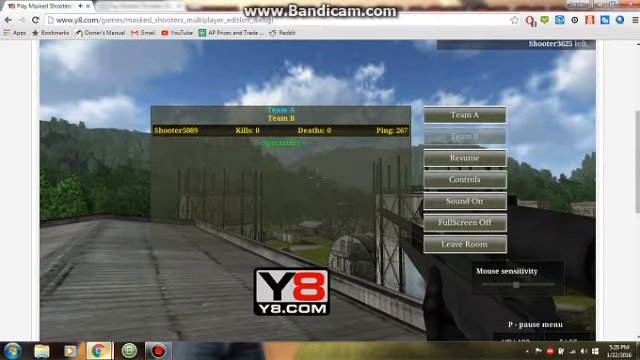